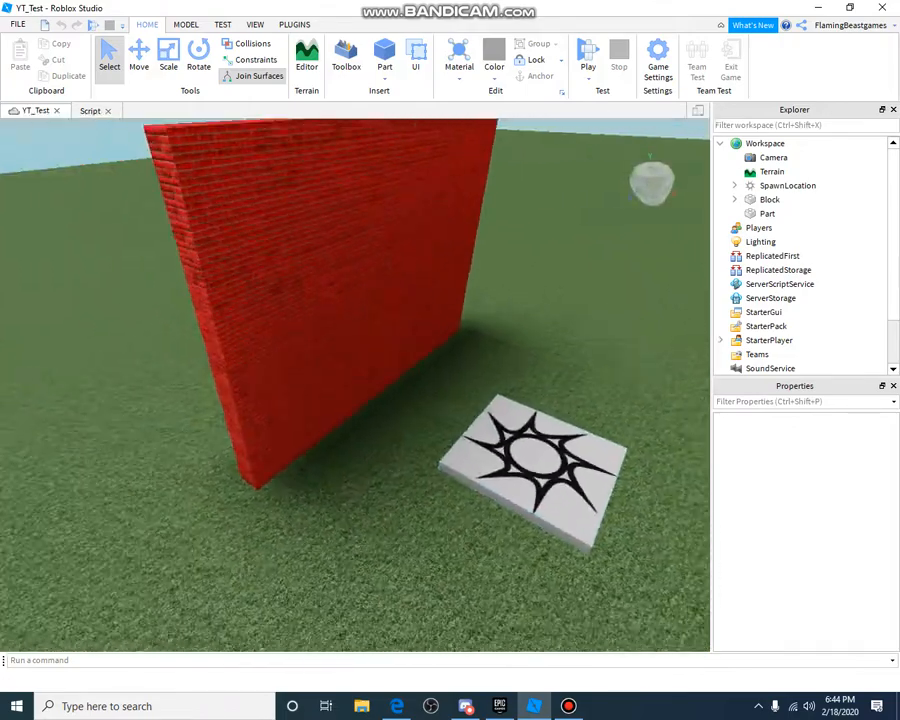
Run and stop a playtest, then look at the Block's destroy script code
{"action": "left_click", "coordinate": [778, 200]}
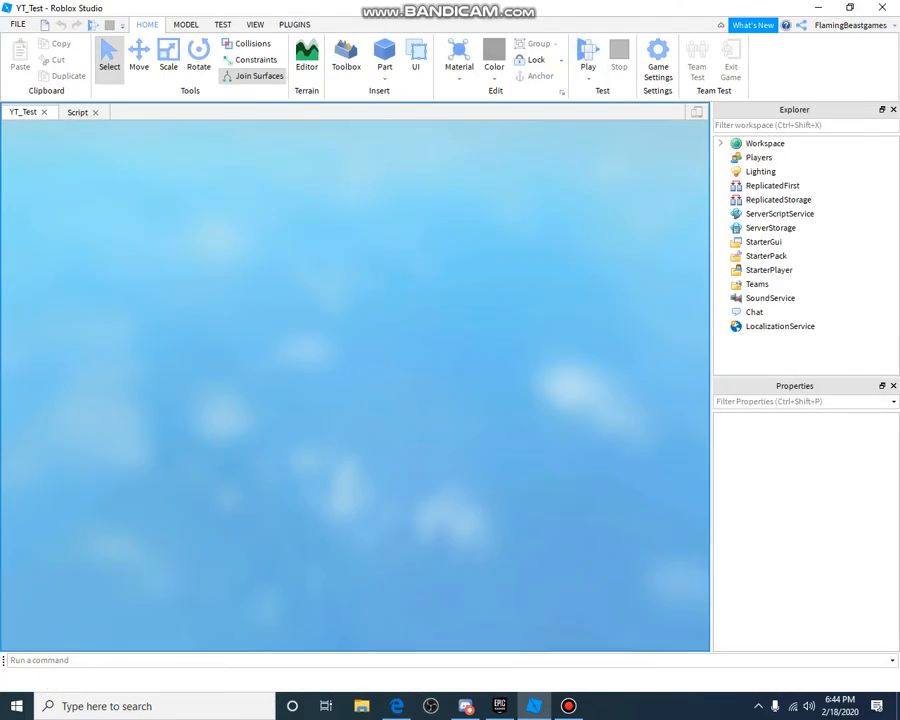
{"action": "left_click", "coordinate": [584, 56]}
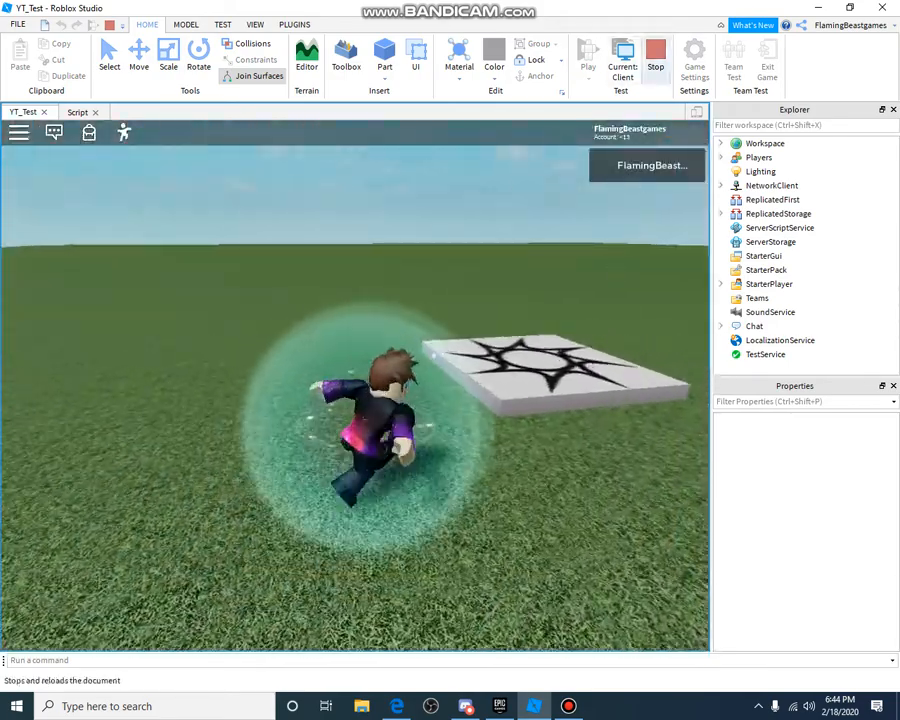
{"action": "left_click", "coordinate": [652, 50]}
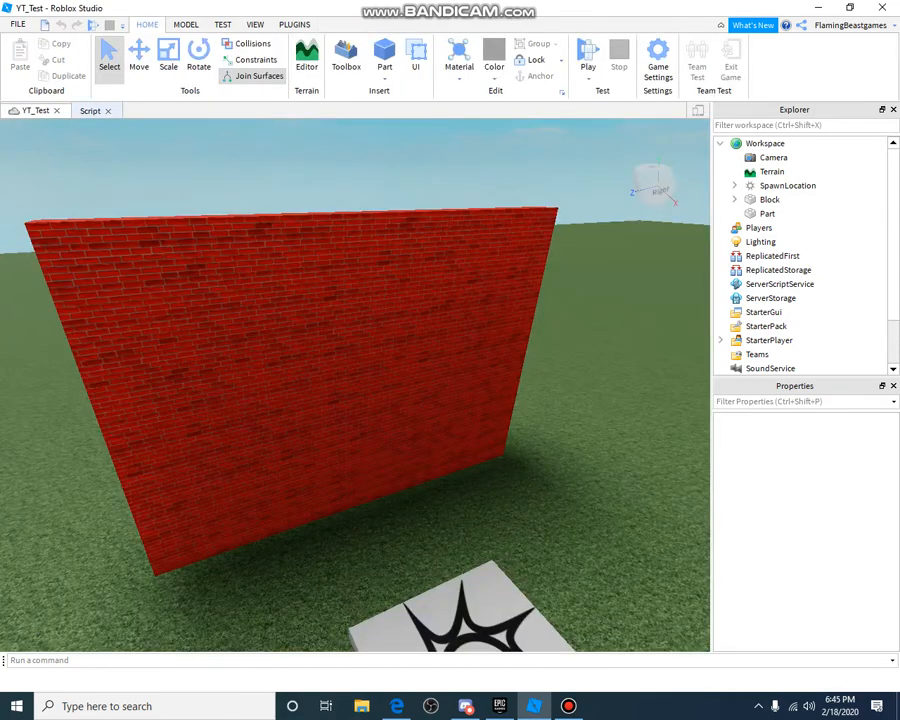
{"action": "left_click", "coordinate": [96, 112]}
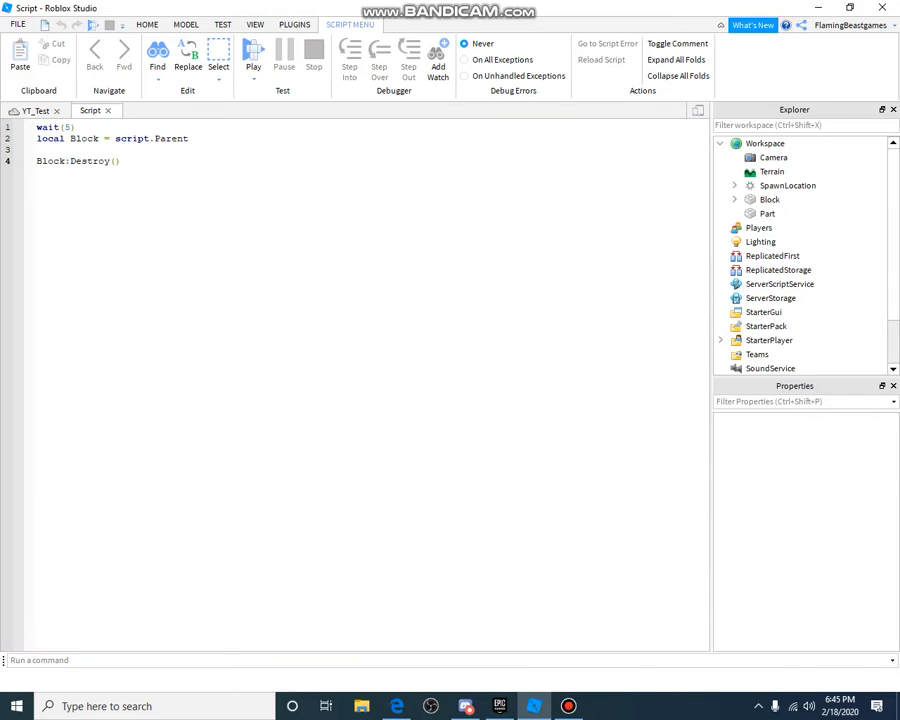
{"action": "mouse_move", "coordinate": [122, 112]}
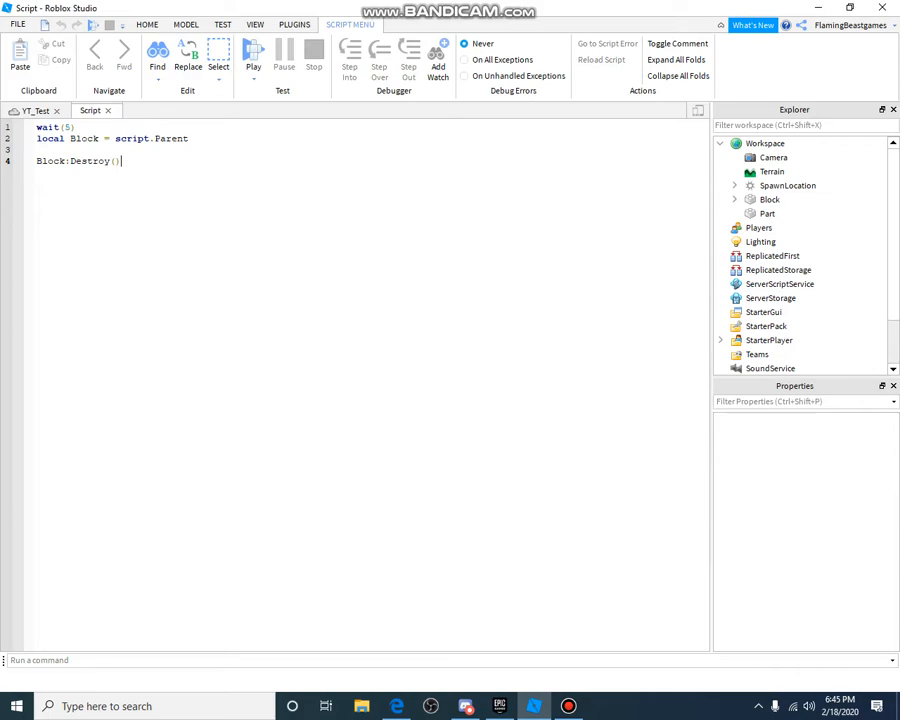
{"action": "mouse_move", "coordinate": [112, 112]}
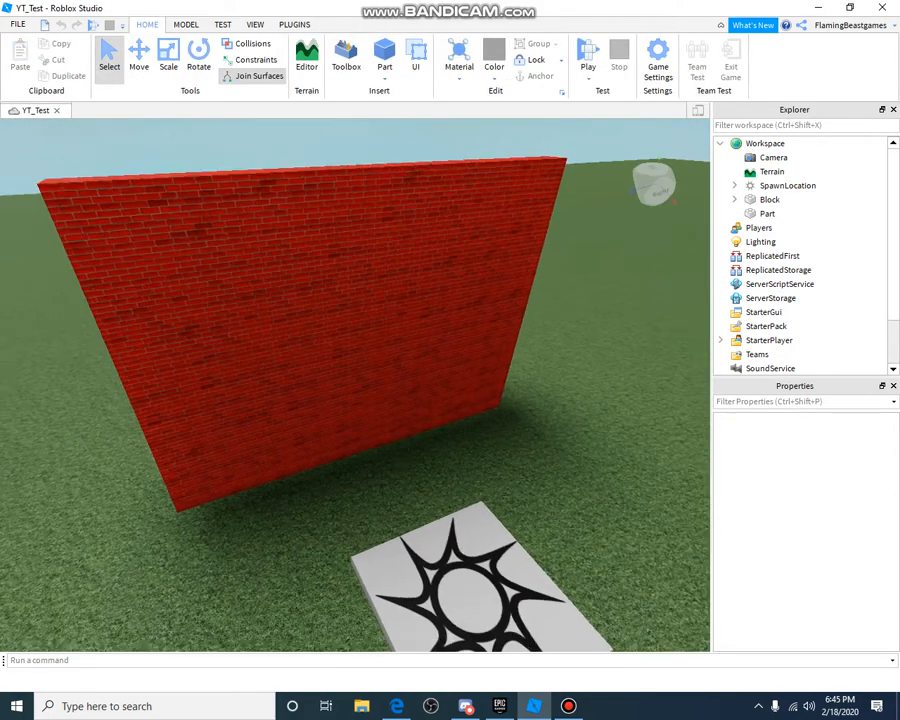
Rename the wall's script to Destroy outside Block and playtest again so the wall stays
{"action": "left_click", "coordinate": [768, 200]}
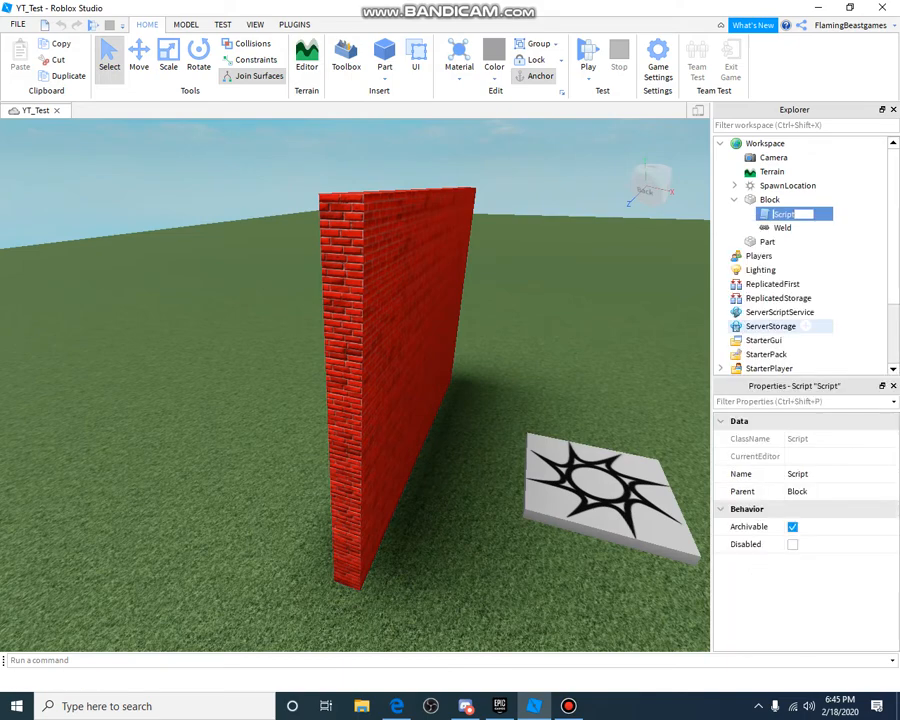
{"action": "type", "text": "Destro"}
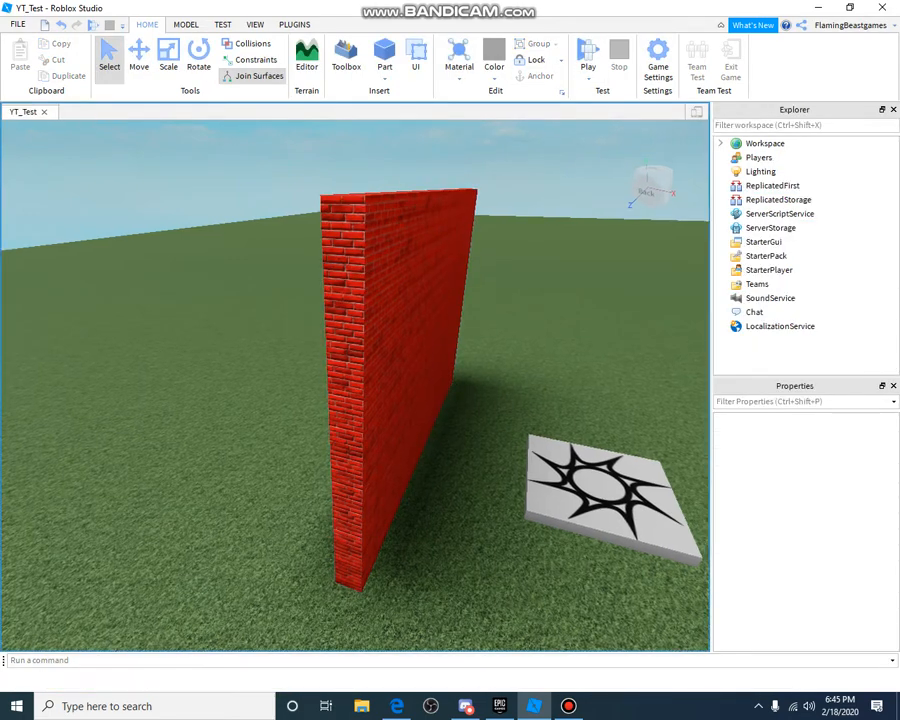
{"action": "left_click", "coordinate": [576, 48]}
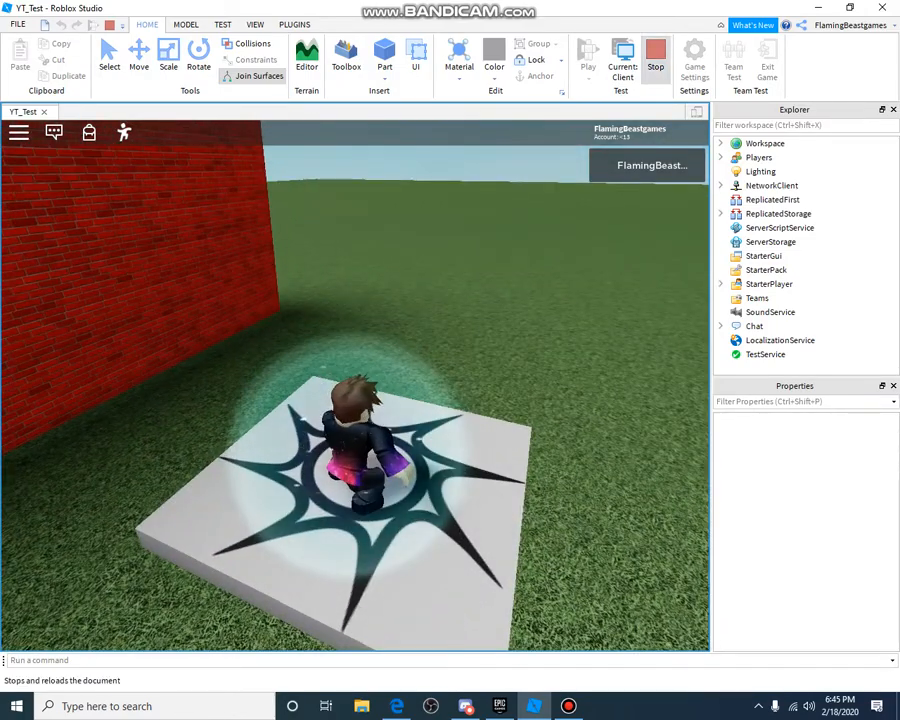
{"action": "left_click", "coordinate": [652, 48]}
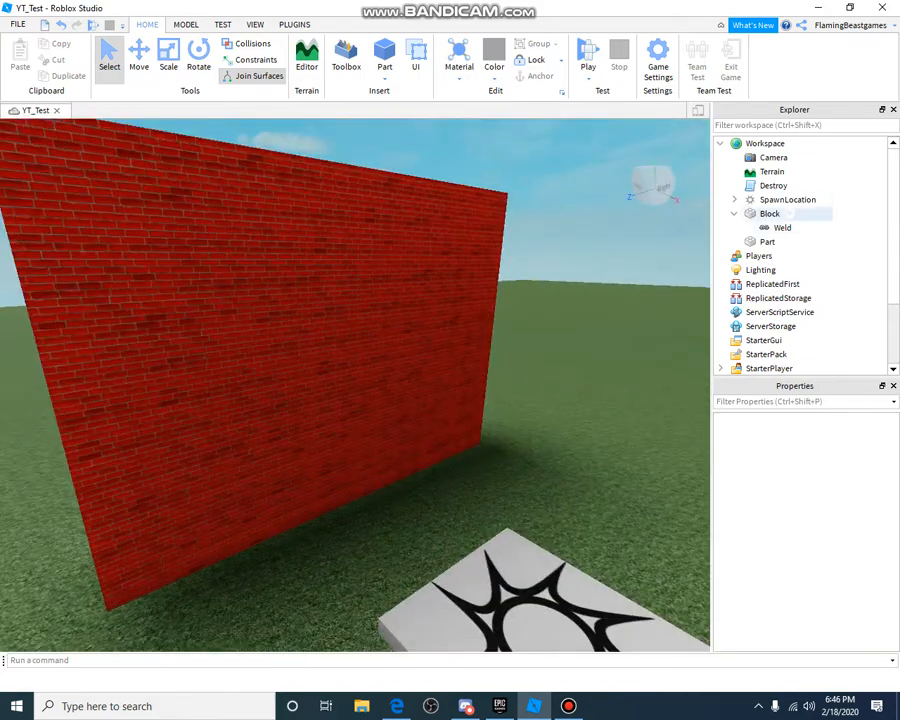
Insert a new Script inside Block and name it Transparency
{"action": "left_click", "coordinate": [766, 212]}
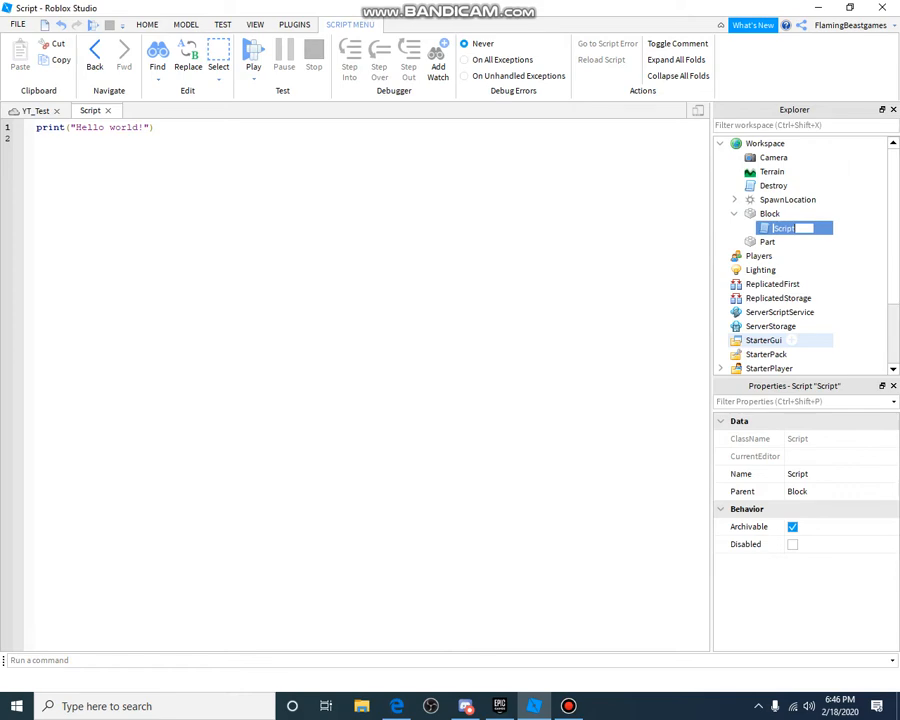
{"action": "type", "text": "Transparency"}
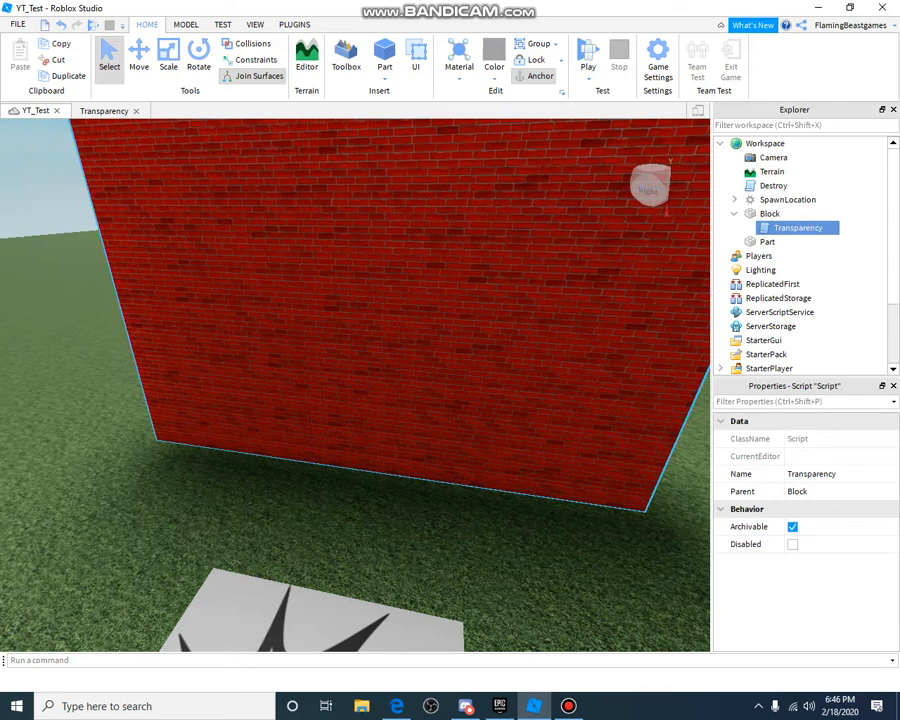
Set the wall Block's Material to Glass in the Properties panel
{"action": "left_click", "coordinate": [456, 52]}
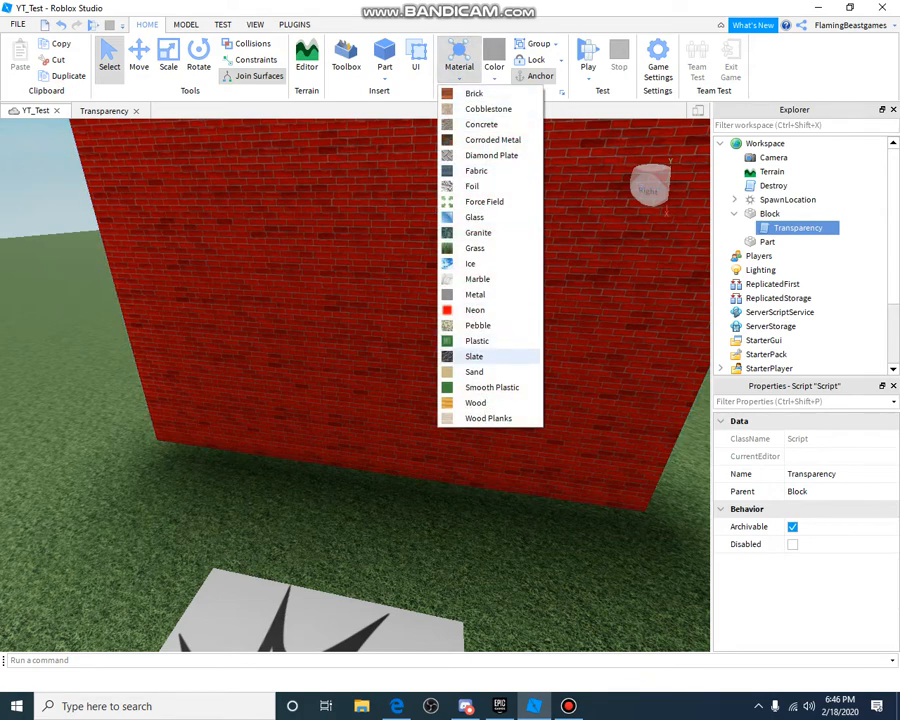
{"action": "mouse_move", "coordinate": [476, 402]}
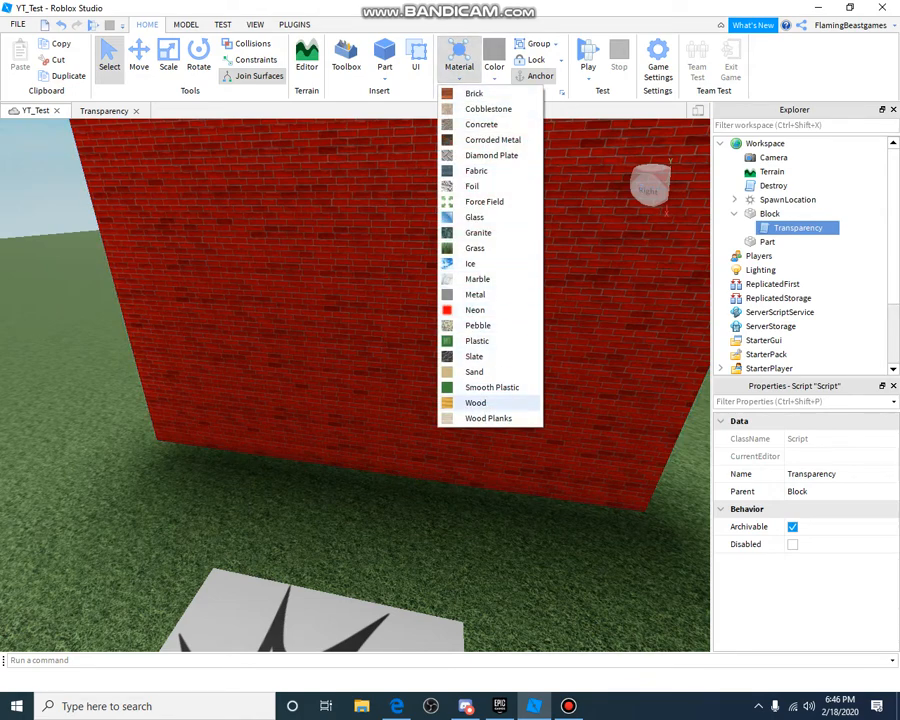
{"action": "mouse_move", "coordinate": [470, 186]}
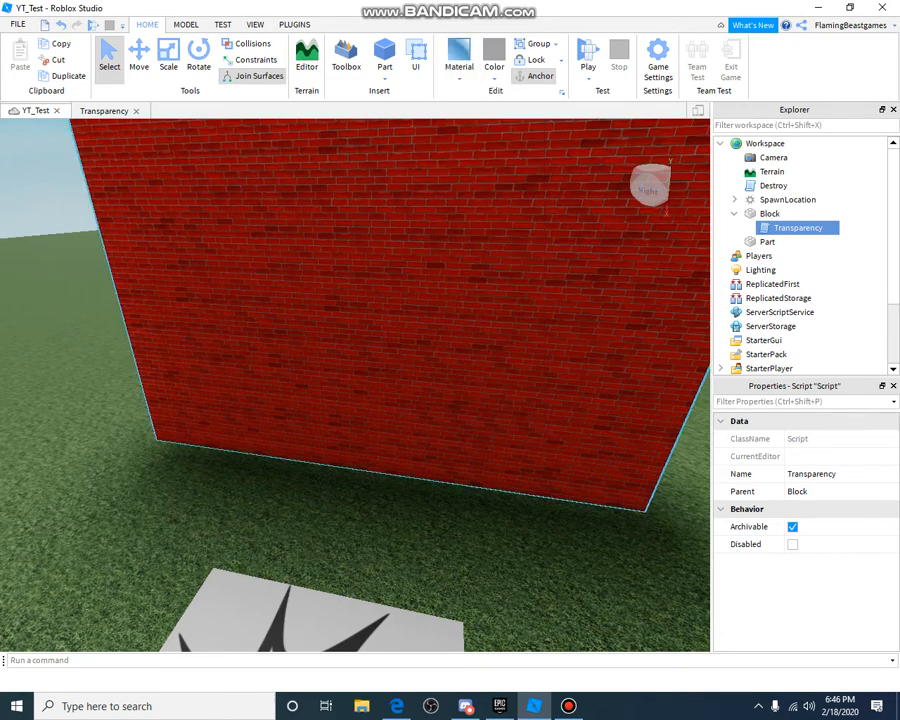
{"action": "left_click", "coordinate": [778, 212]}
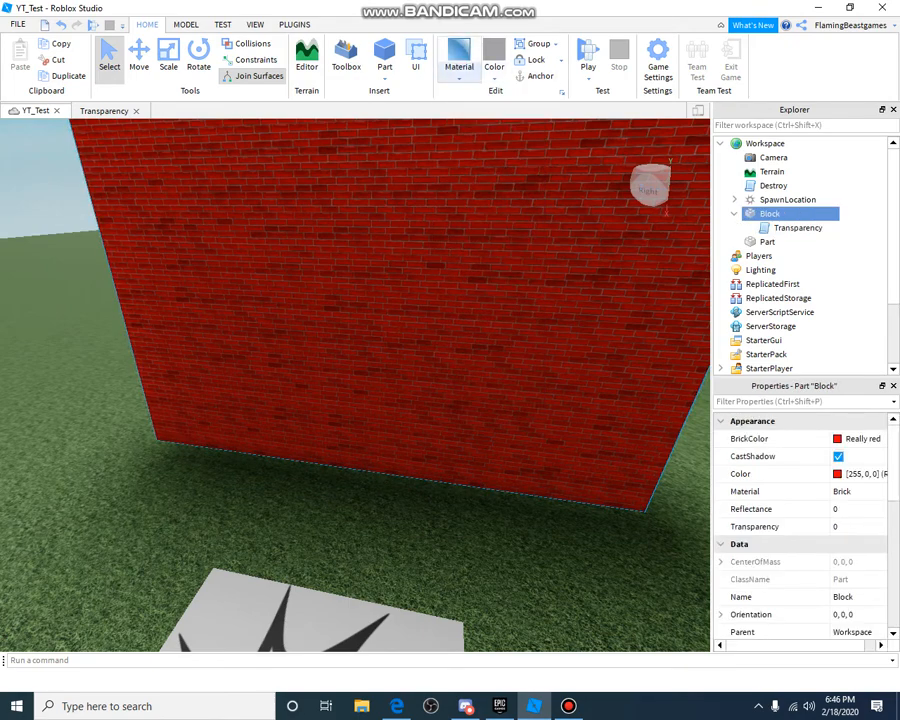
{"action": "left_click", "coordinate": [844, 492]}
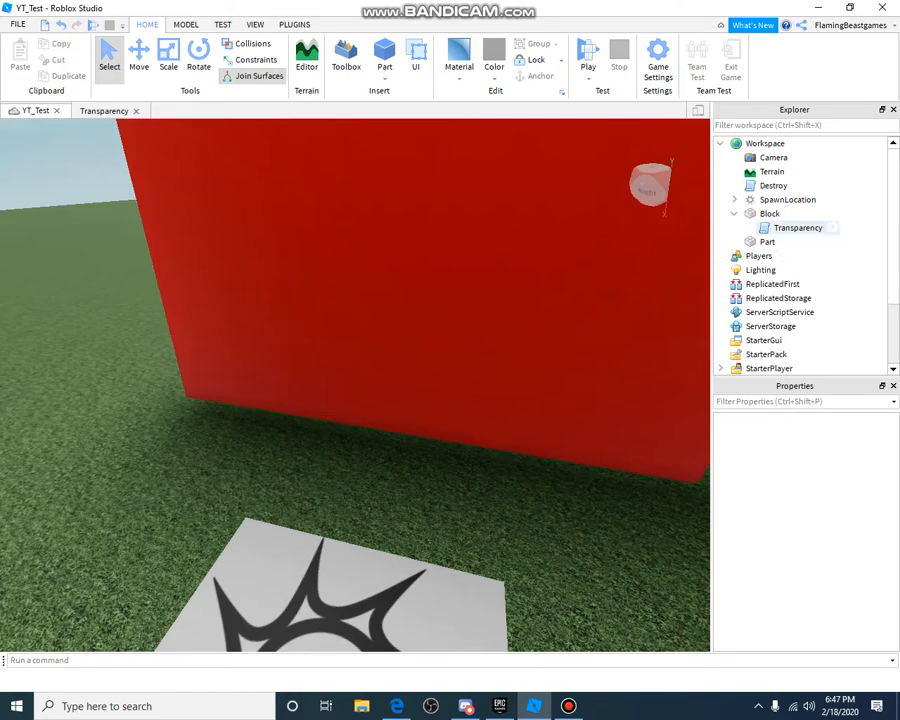
Try Transparency values 0.001 and 0.1 on the Block and view the result
{"action": "left_click", "coordinate": [764, 212]}
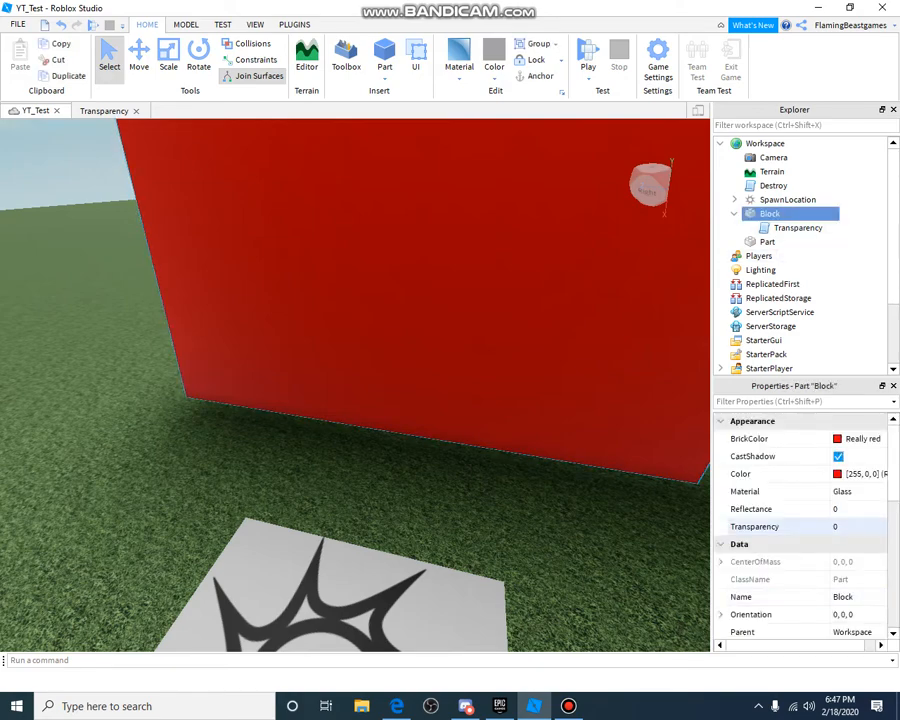
{"action": "left_click", "coordinate": [848, 526]}
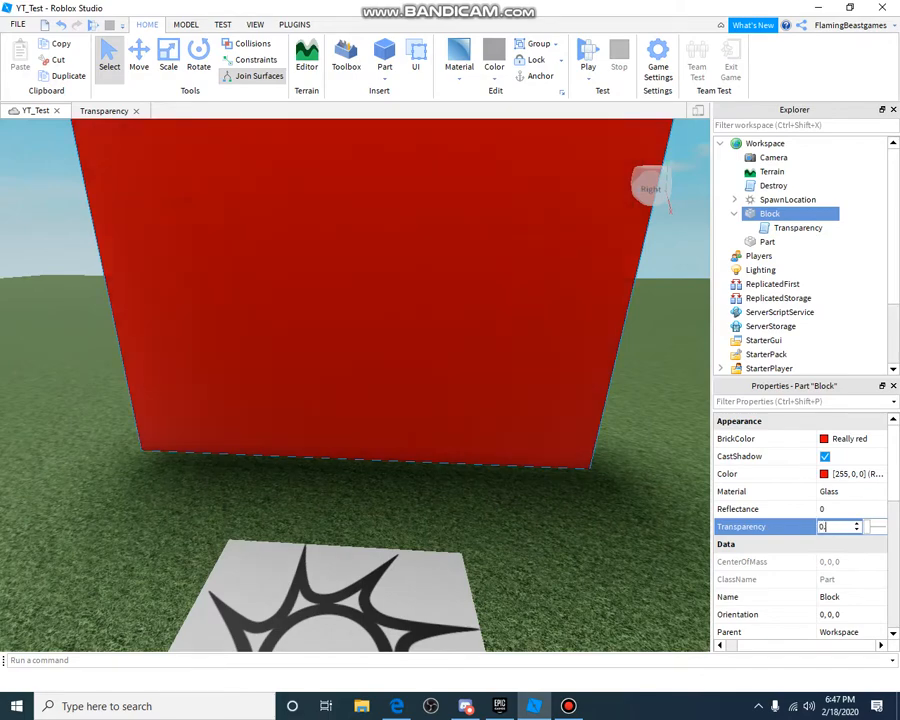
{"action": "type", "text": "0.001"}
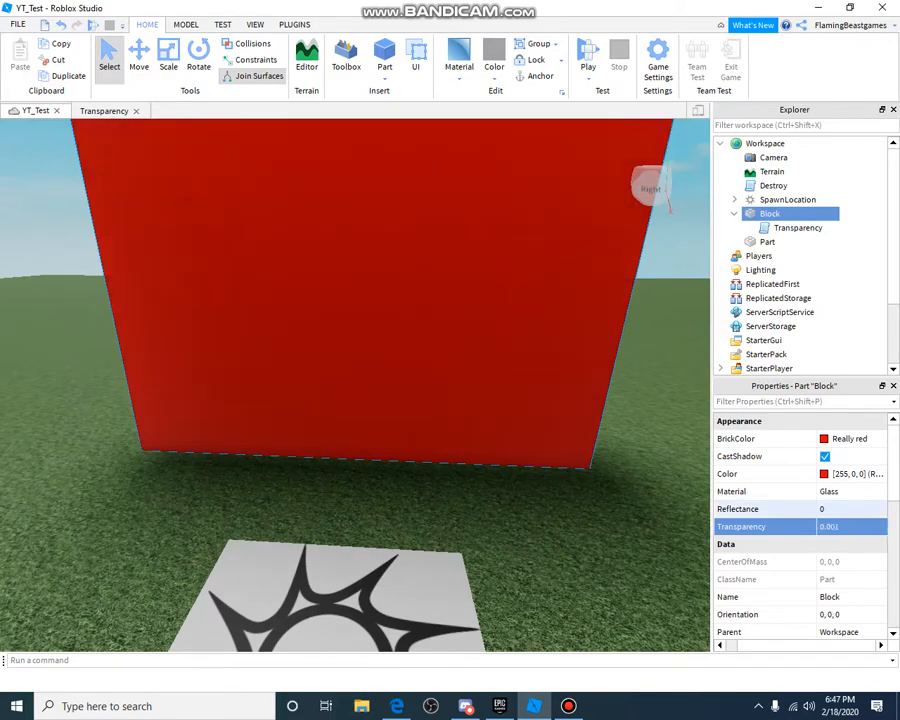
{"action": "left_click", "coordinate": [840, 526]}
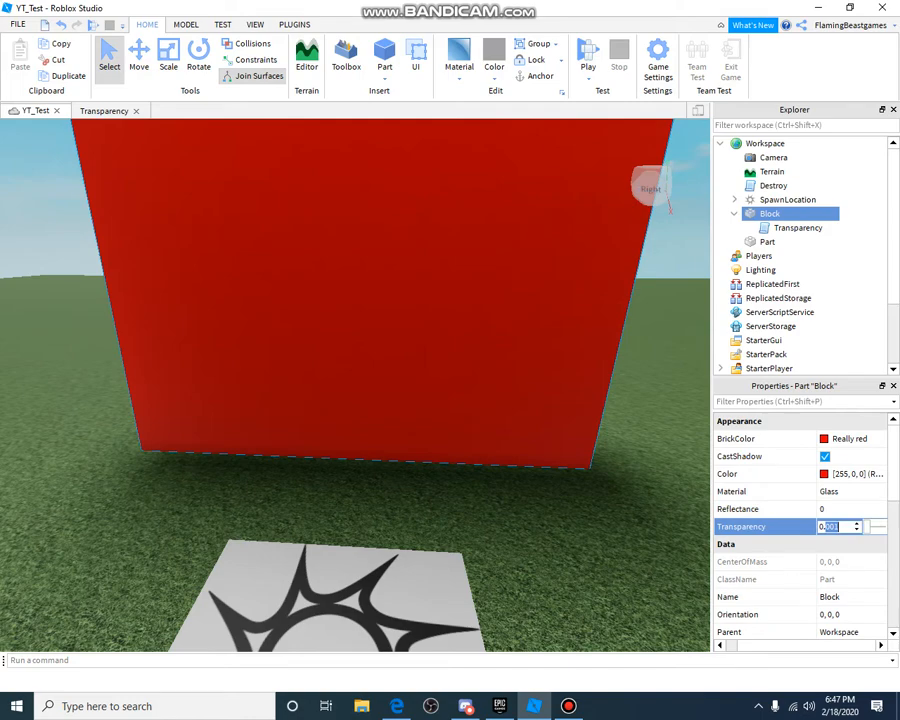
{"action": "type", "text": "0.1"}
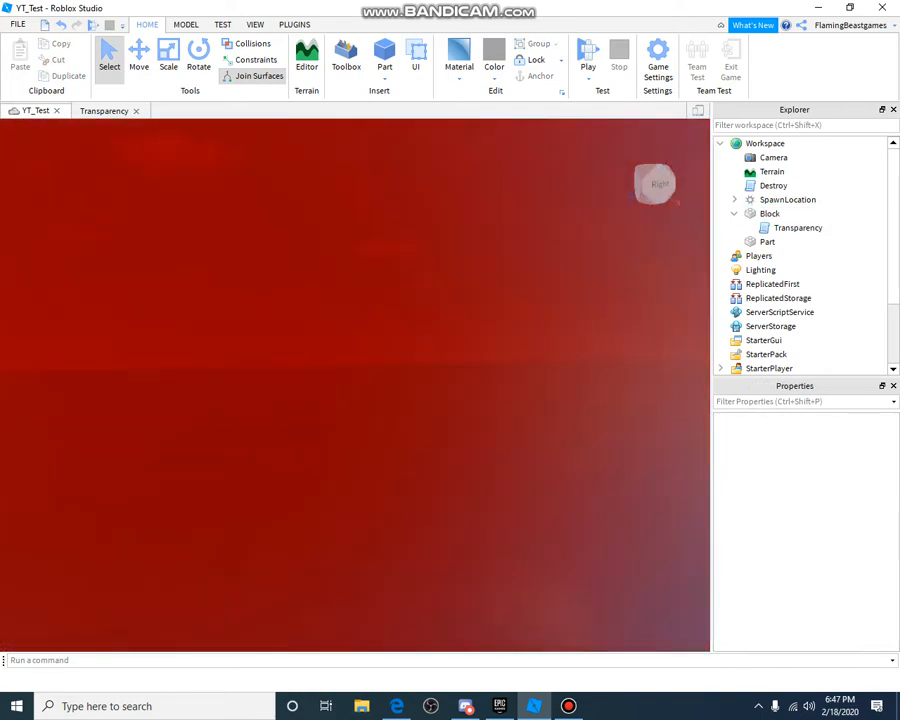
{"action": "left_click", "coordinate": [770, 212]}
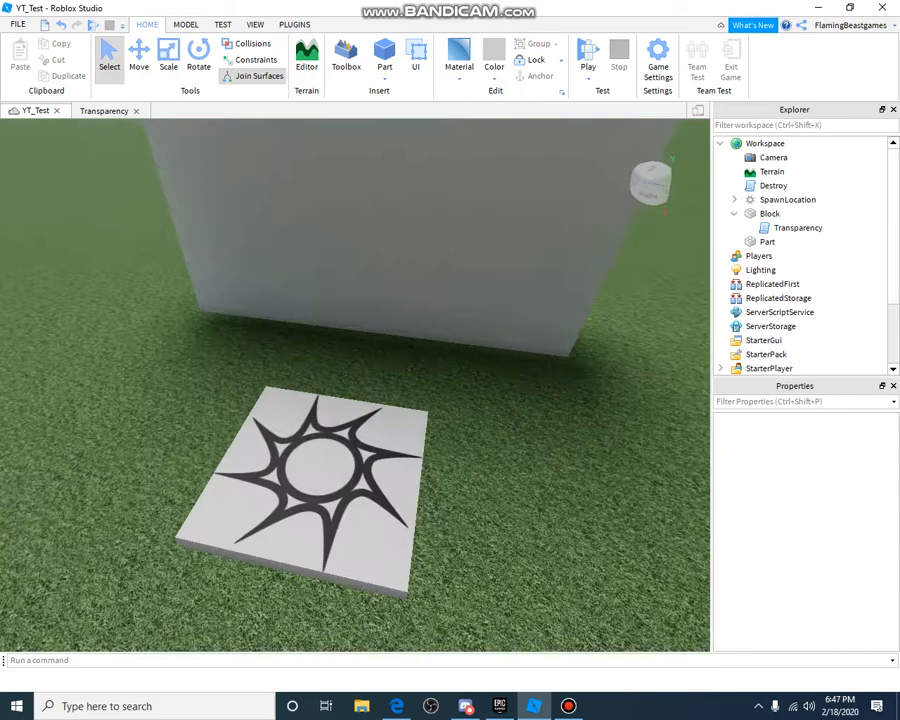
Settle the Block's Transparency at 0 and bring up its Transparency script for editing
{"action": "left_click", "coordinate": [776, 212]}
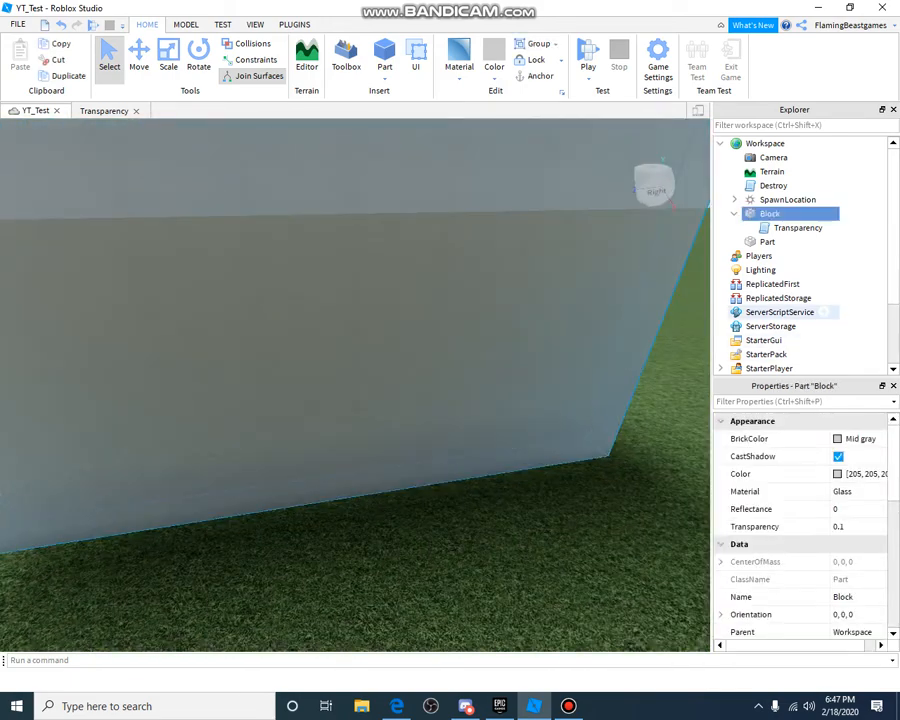
{"action": "type", "text": "1"}
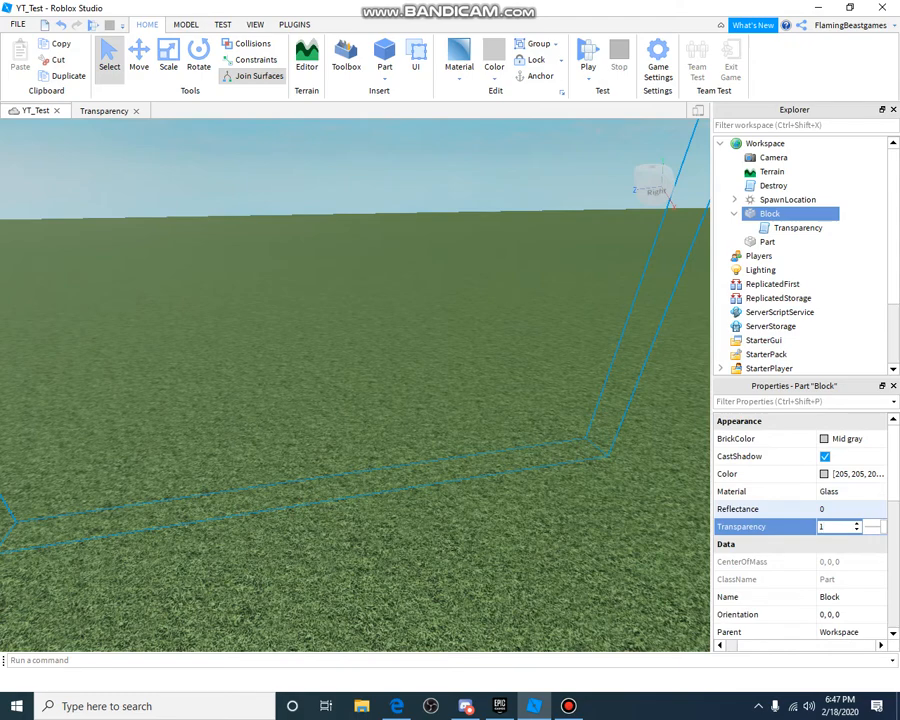
{"action": "type", "text": "0"}
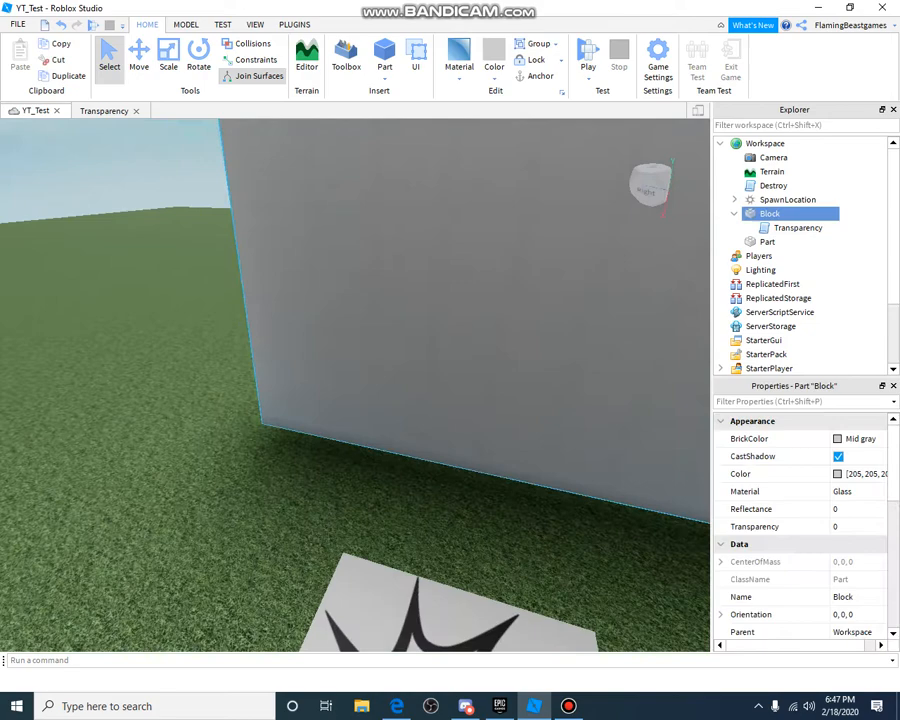
{"action": "double_click", "coordinate": [796, 228]}
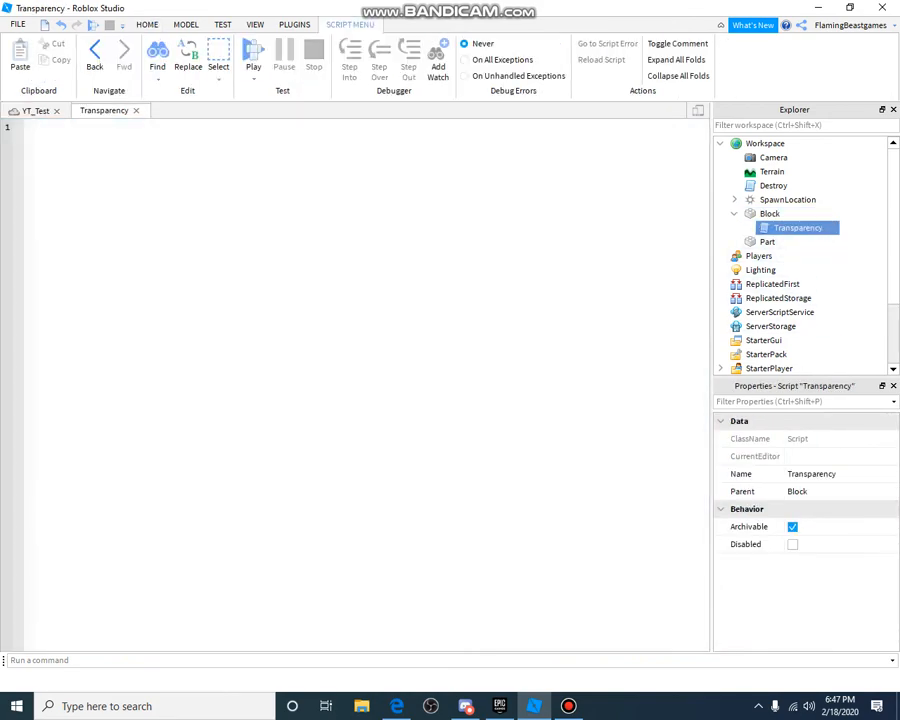
Write script.Parent.Transparency = 0.5 in the Transparency script
{"action": "type", "text": "s"}
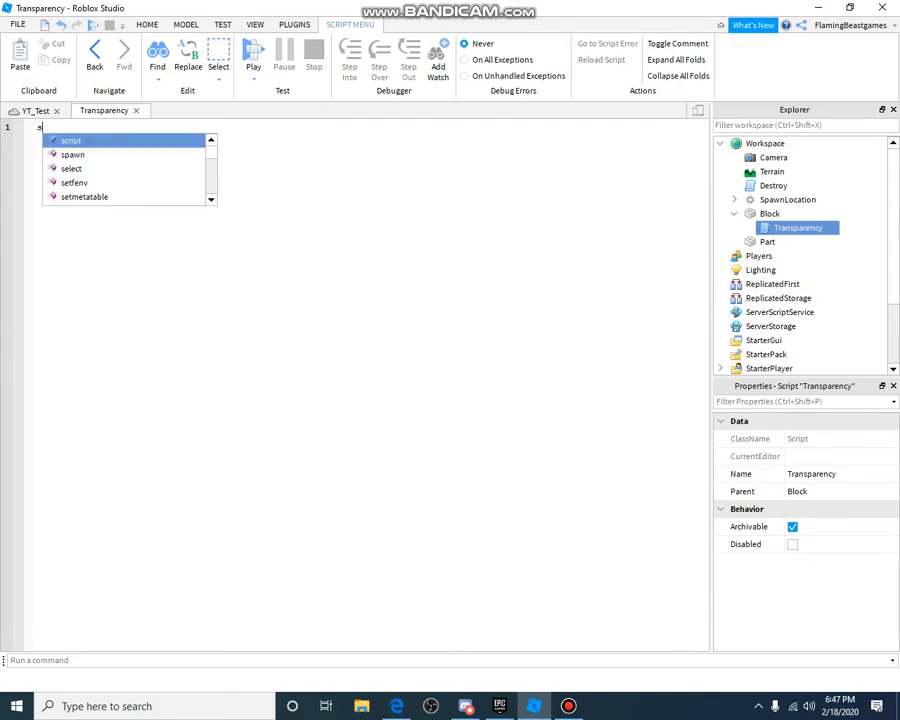
{"action": "type", "text": "script.Parent"}
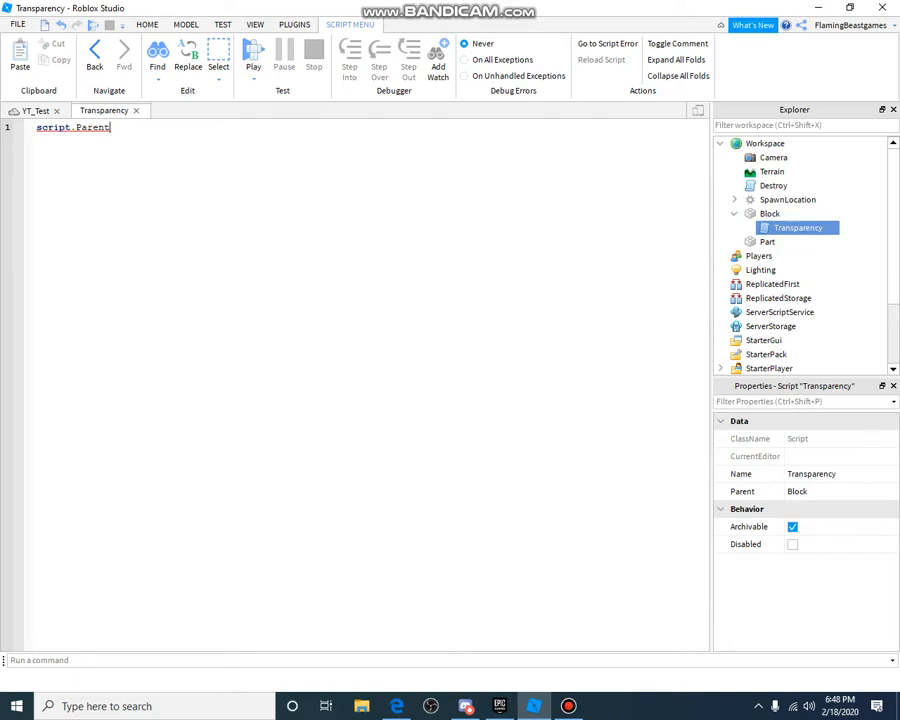
{"action": "type", "text": ".tr"}
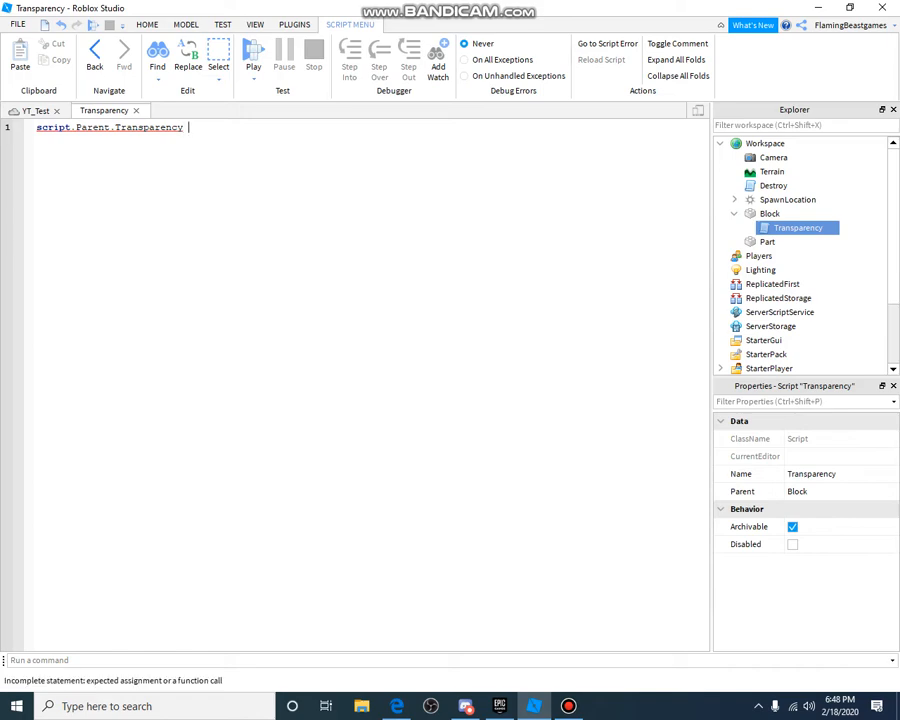
{"action": "type", "text": "="}
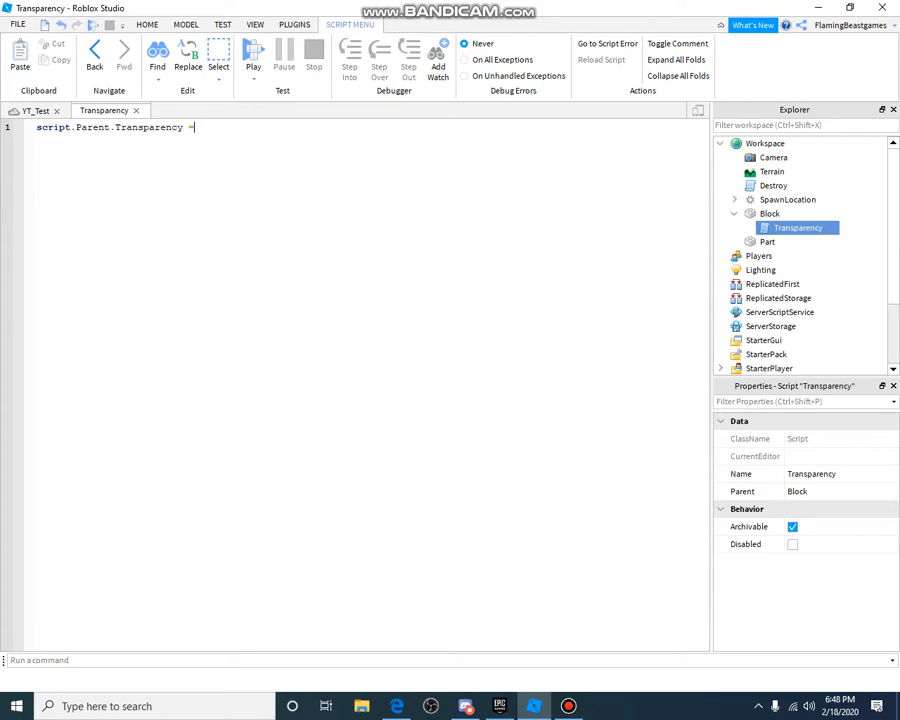
{"action": "type", "text": "="}
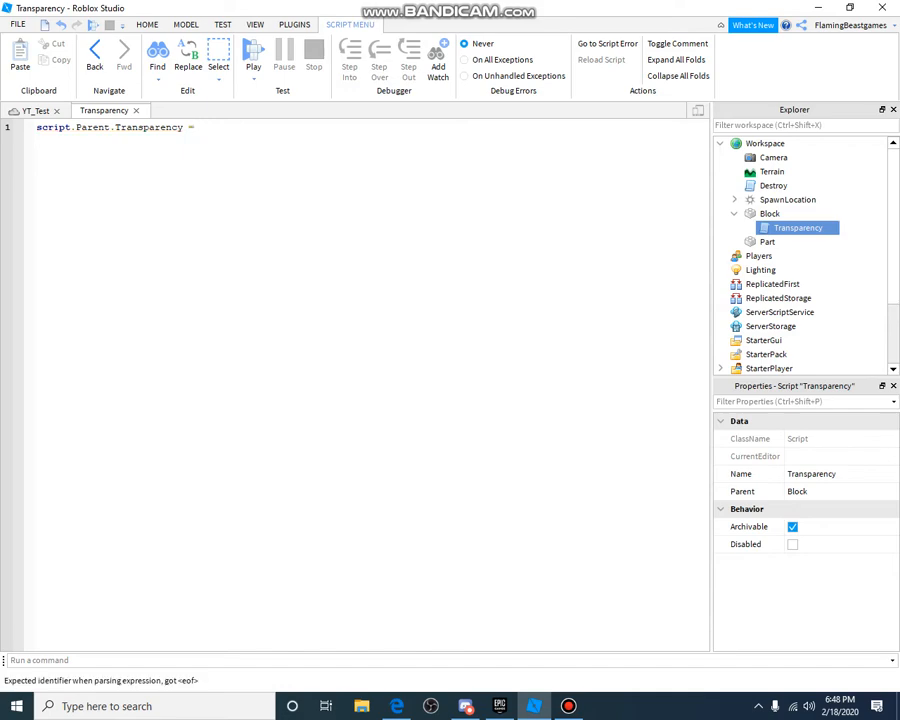
{"action": "left_click", "coordinate": [212, 128]}
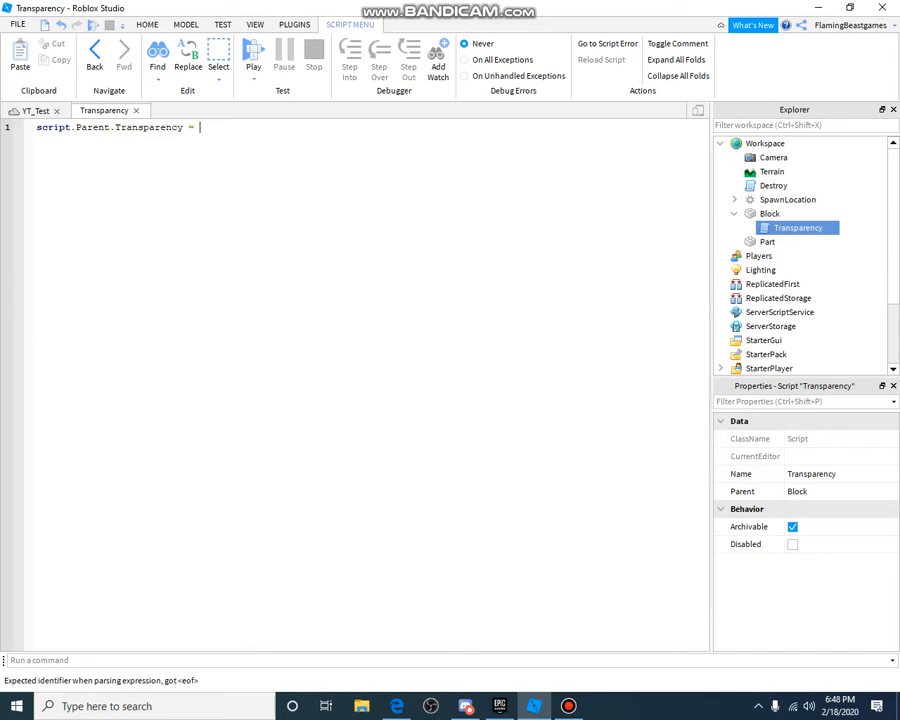
{"action": "type", "text": "0.5"}
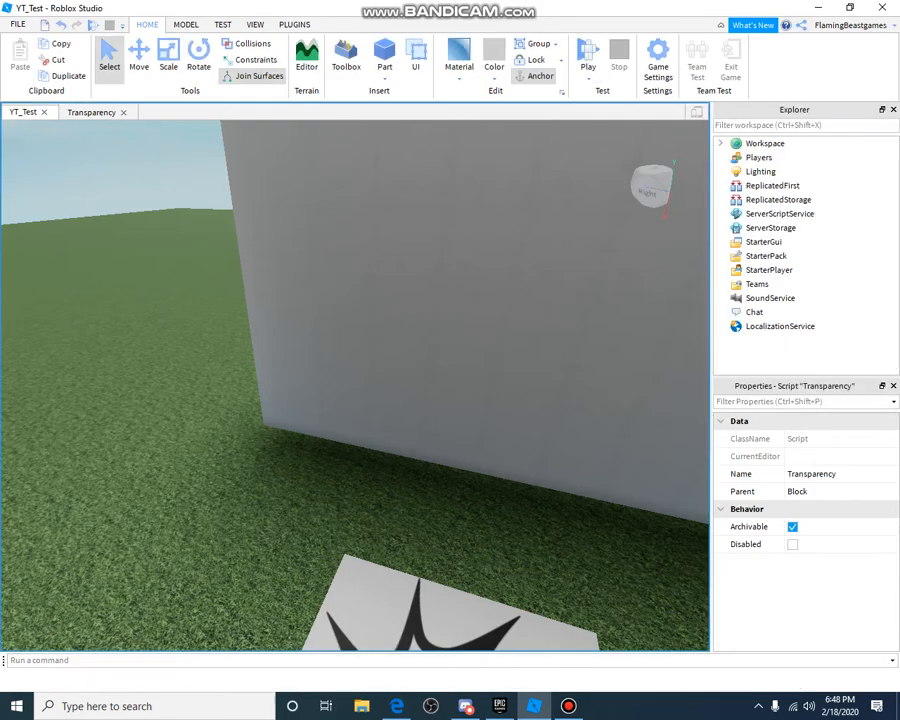
Return to the place view and reopen Block's Transparency script
{"action": "left_click", "coordinate": [580, 48]}
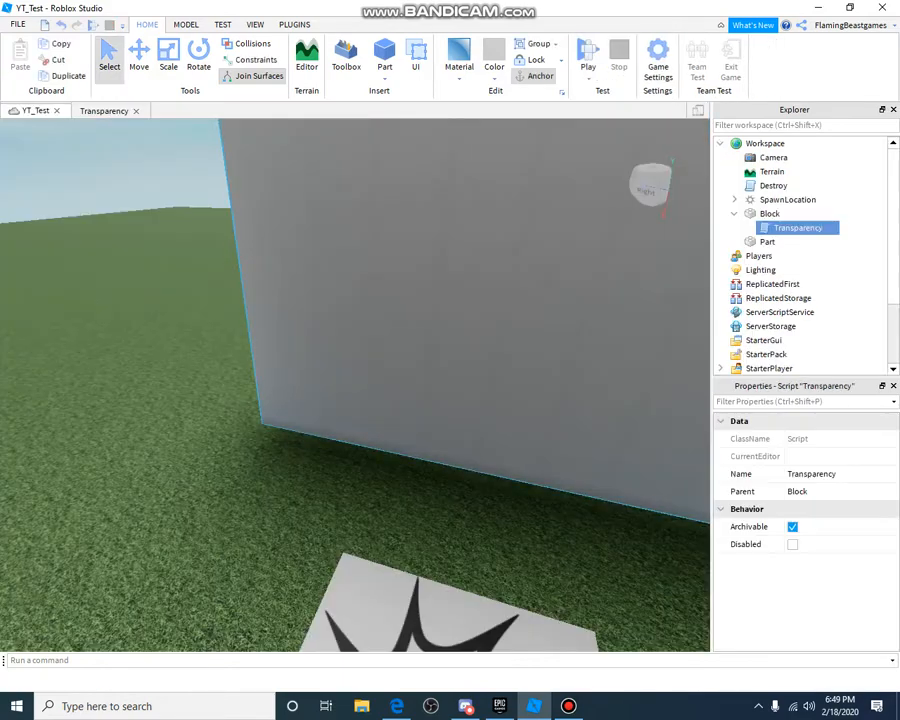
{"action": "double_click", "coordinate": [806, 228]}
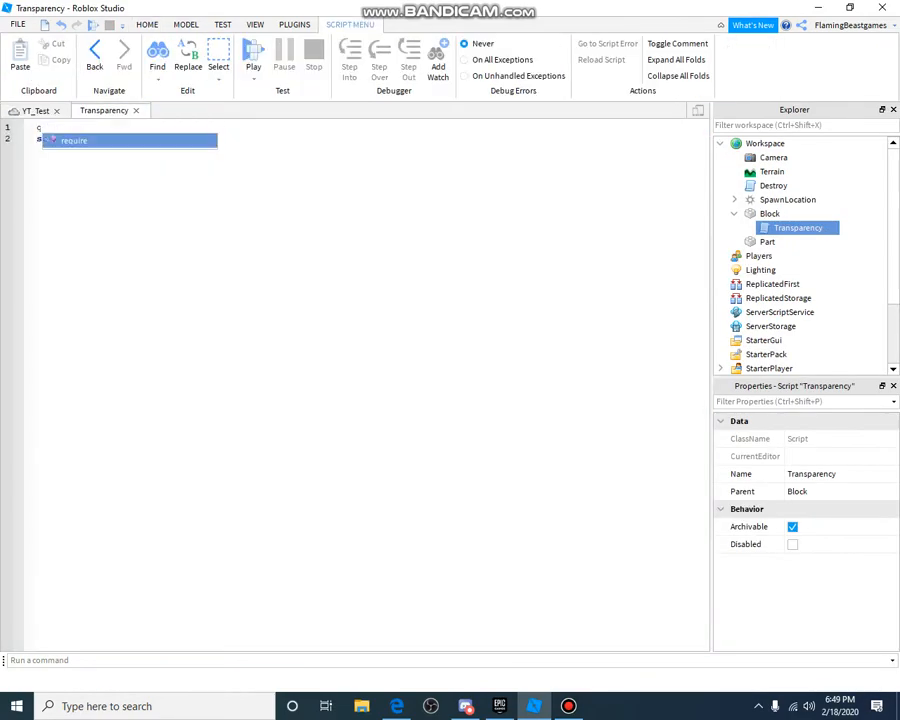
Add wait() above the Transparency line and start a playtest to run it
{"action": "type", "text": "wait()"}
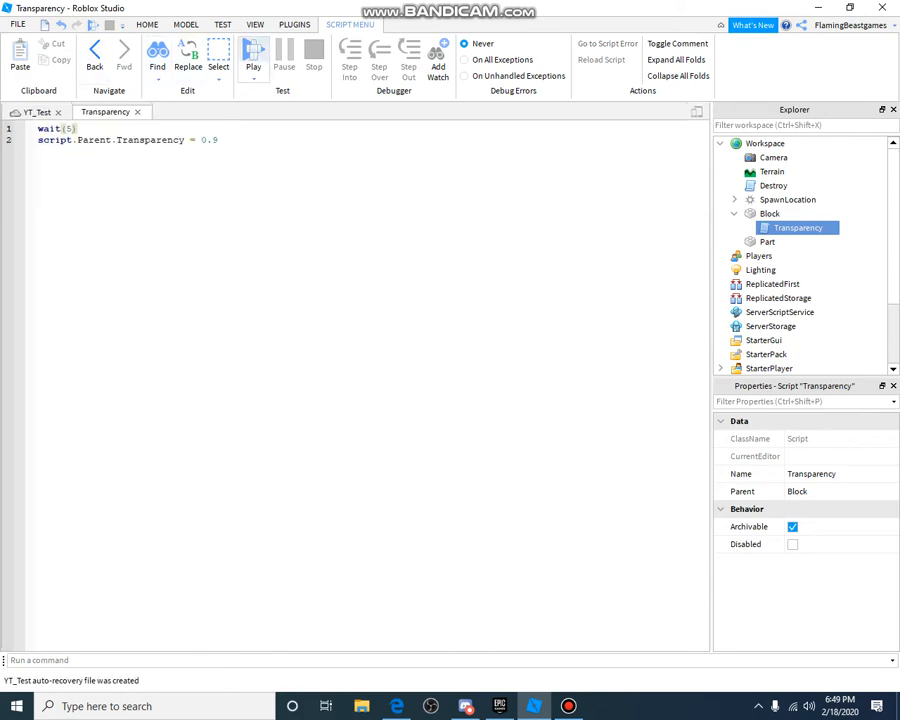
{"action": "left_click", "coordinate": [252, 58]}
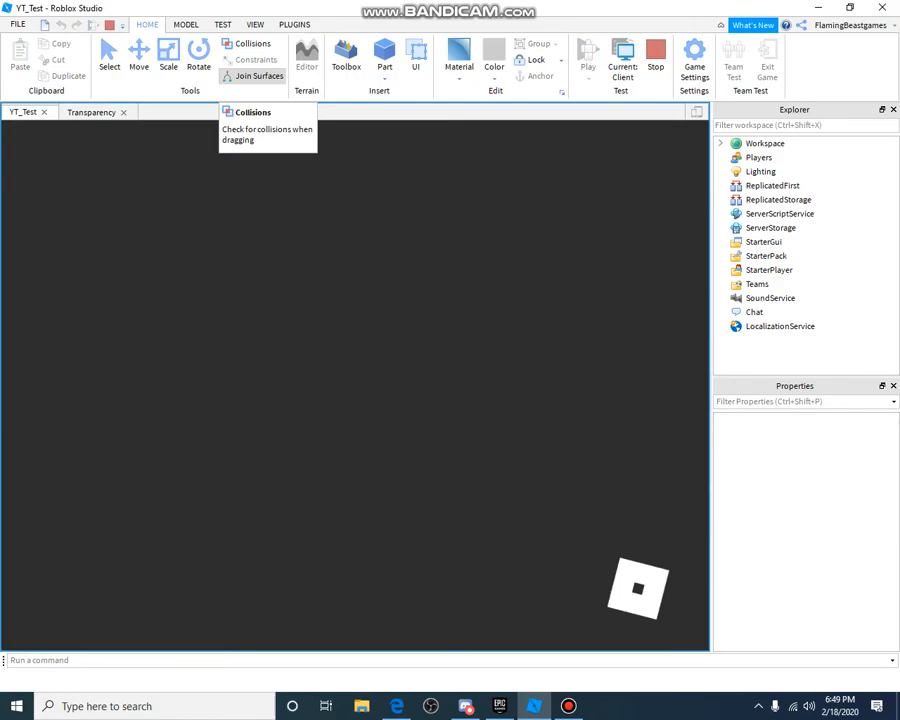